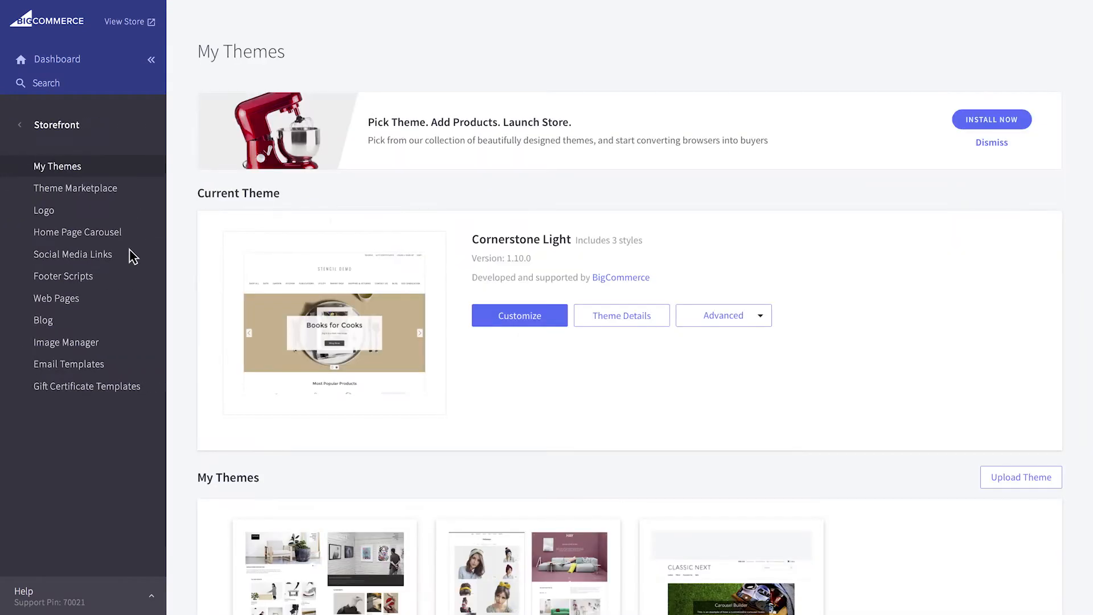
Go to Storefront Web Pages and start a new blank web page.
left_click(56, 298)
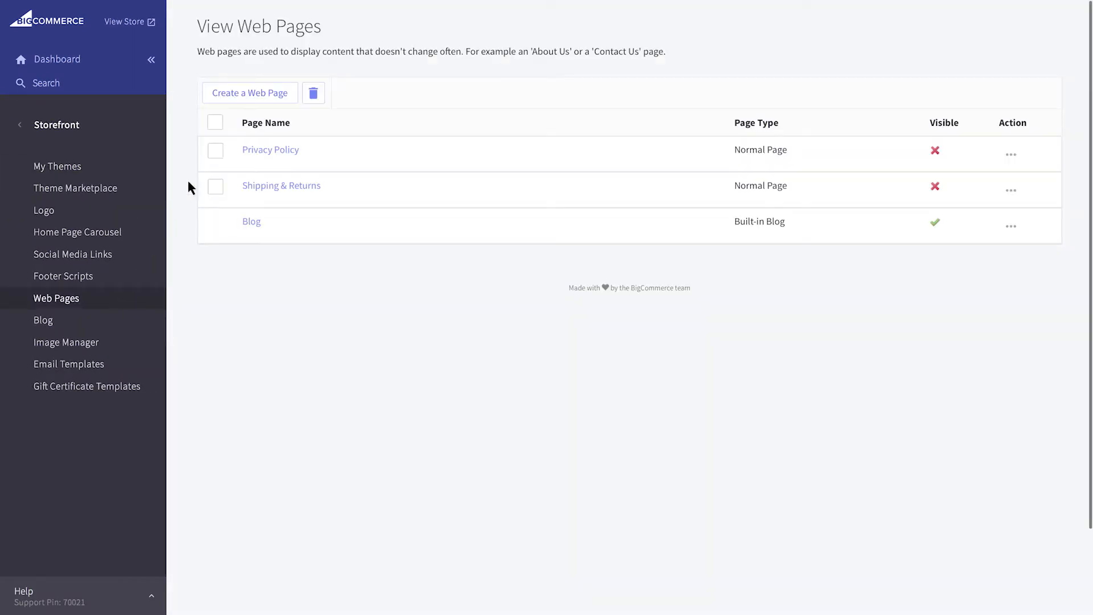
left_click(249, 92)
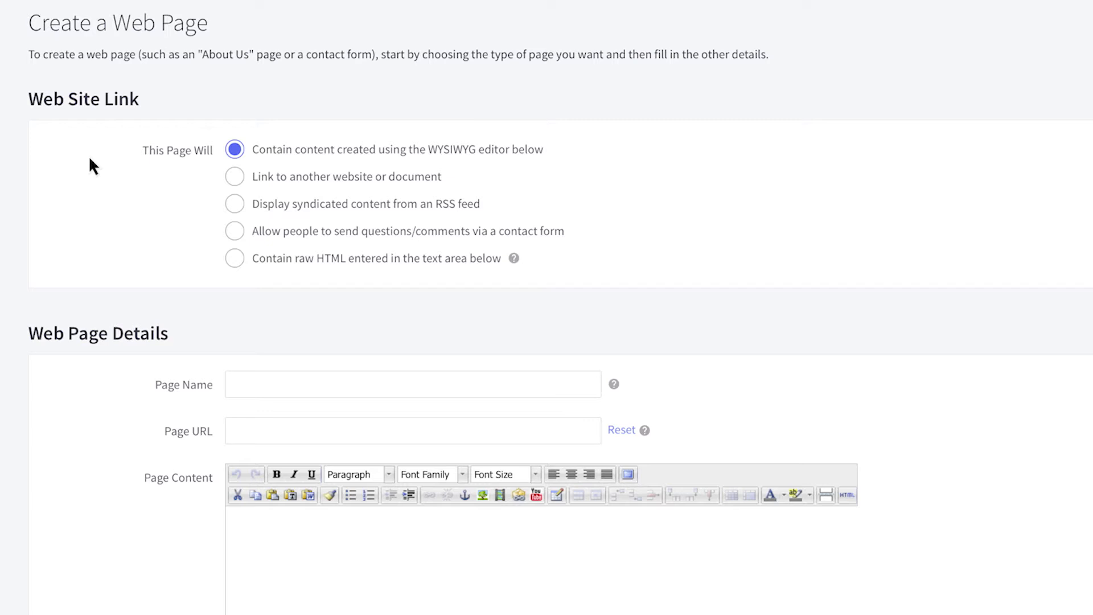
mouse_move(120, 211)
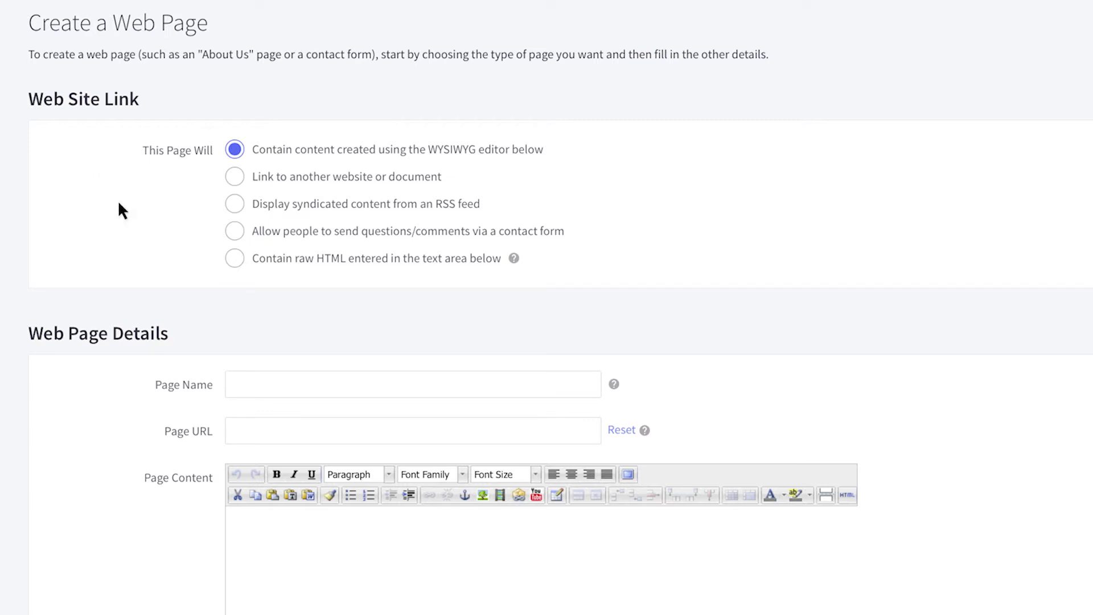
Name the new page 'About Us' so its URL becomes /about-us/.
type("About")
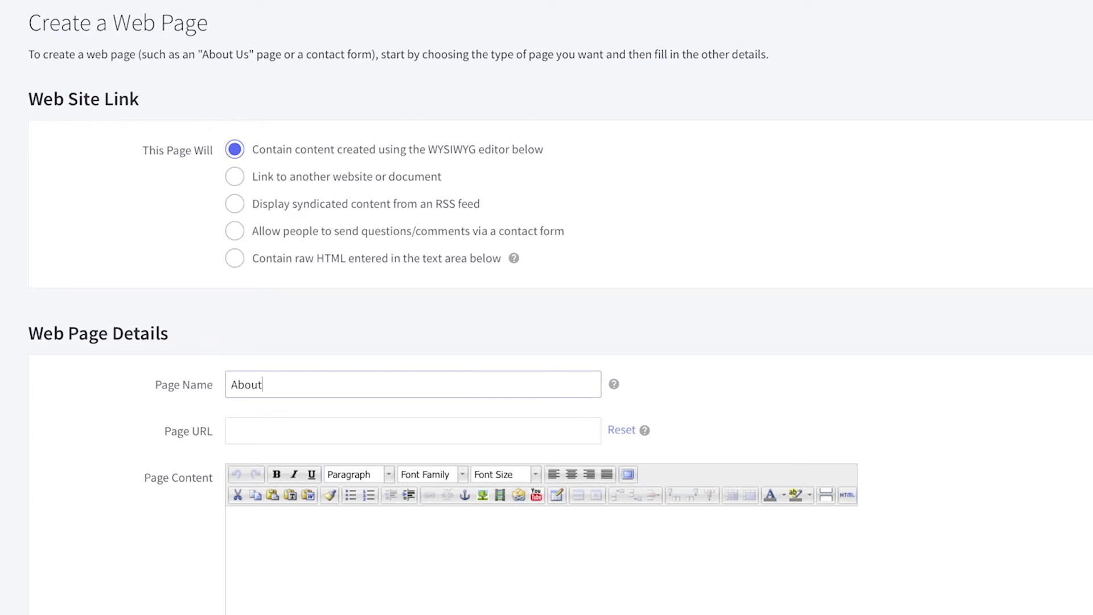
type("Us")
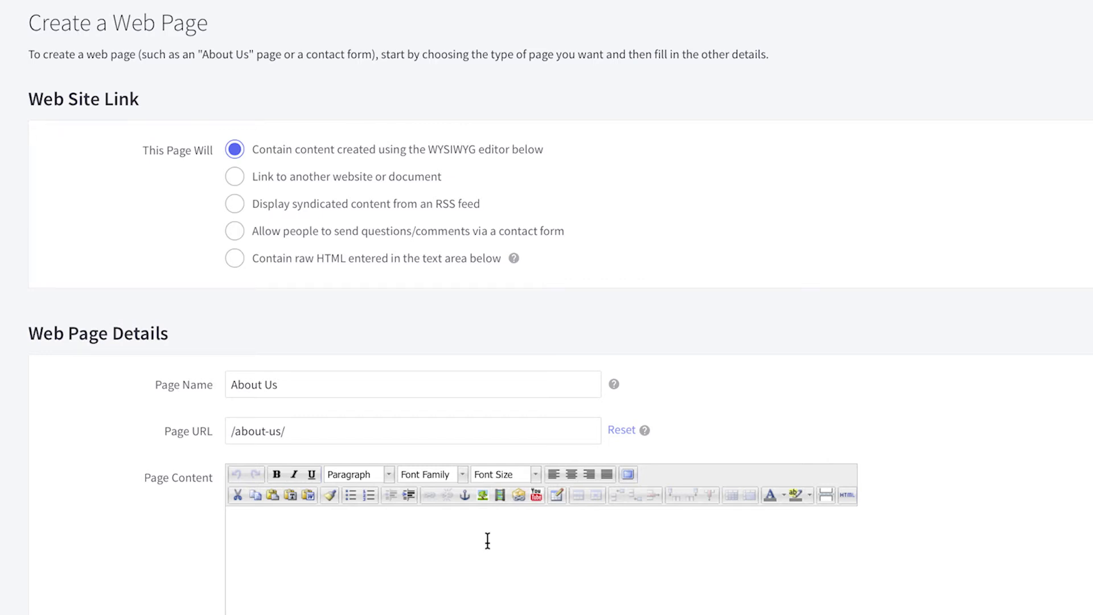
Insert the BigCommerce logo from the image gallery into the page content.
scroll("down", 3)
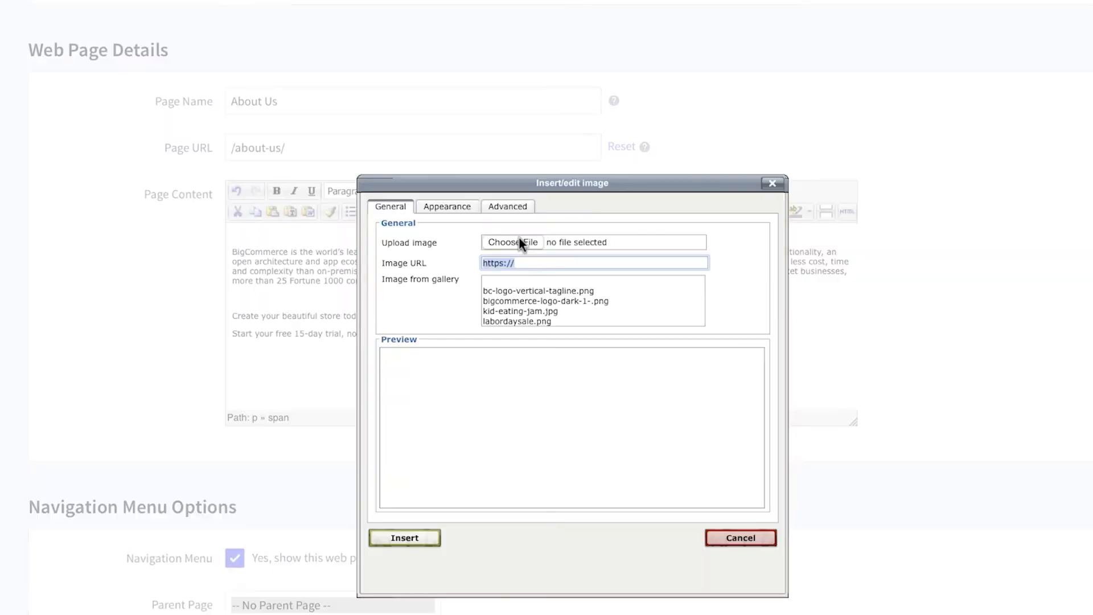
left_click(447, 206)
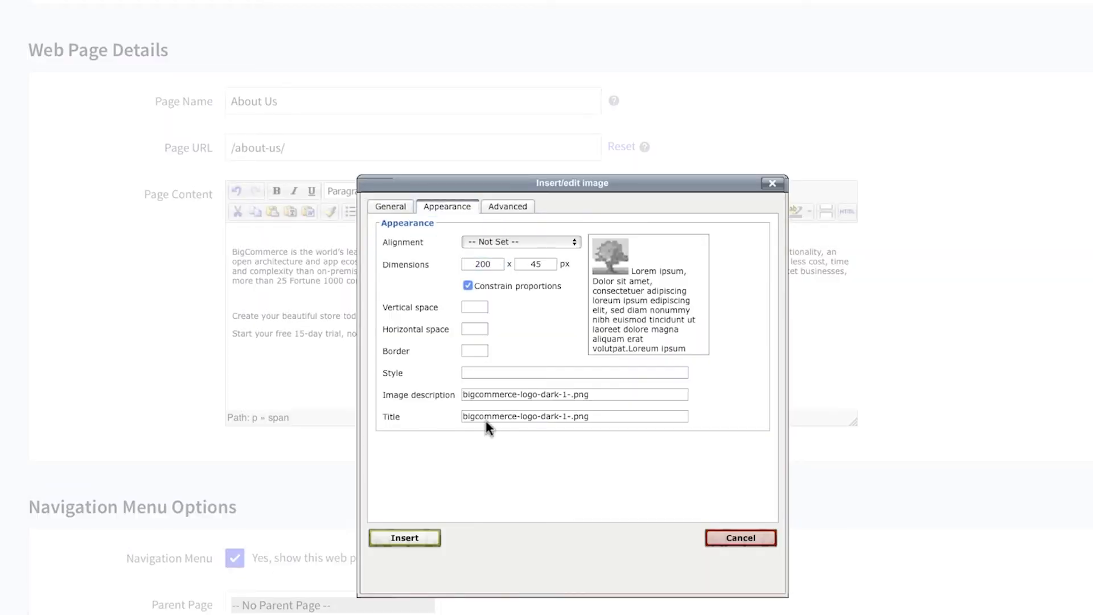
left_click(404, 538)
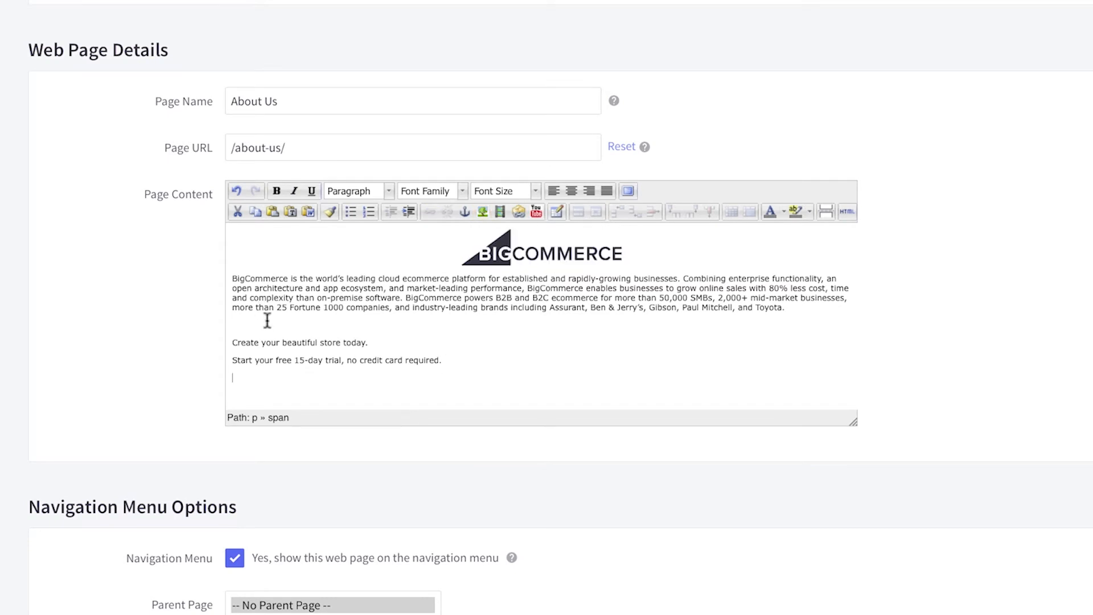
Add a table below the intro text and embed a YouTube video in it.
left_click(555, 211)
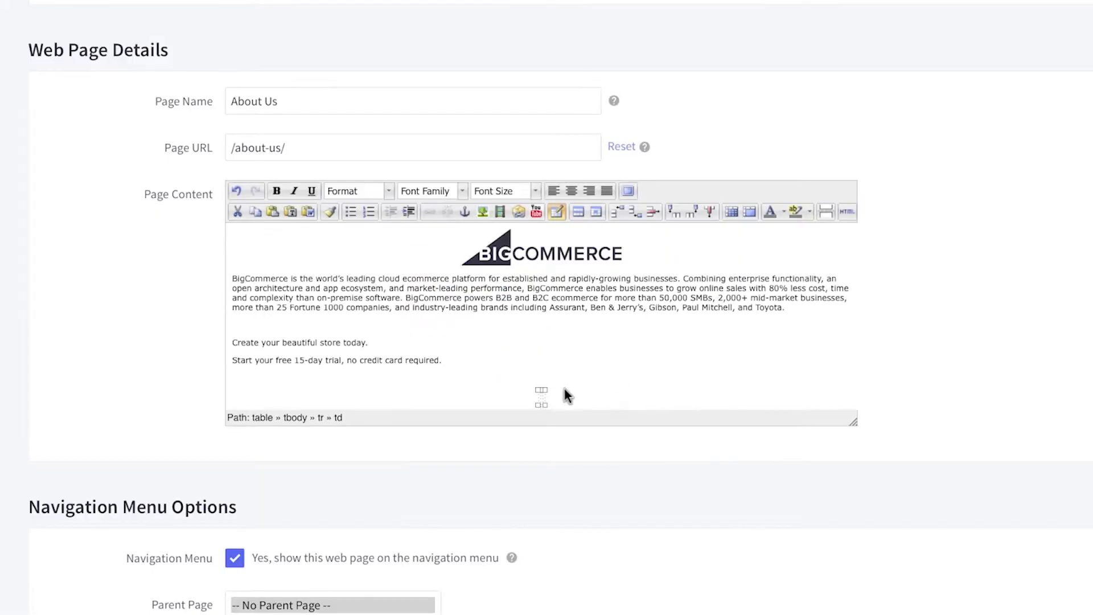
left_click(535, 211)
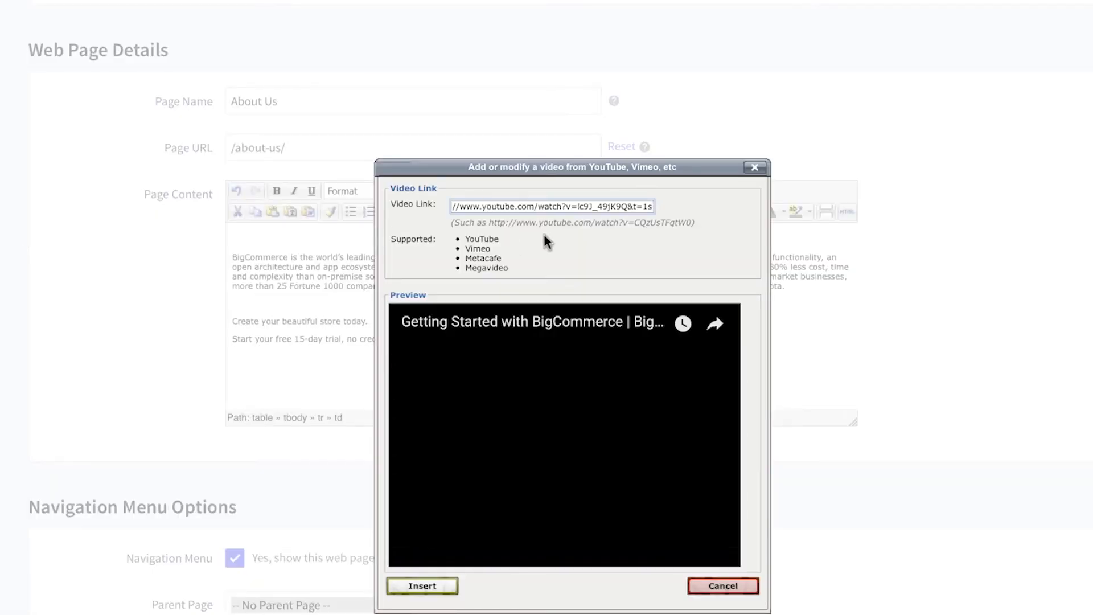
left_click(421, 586)
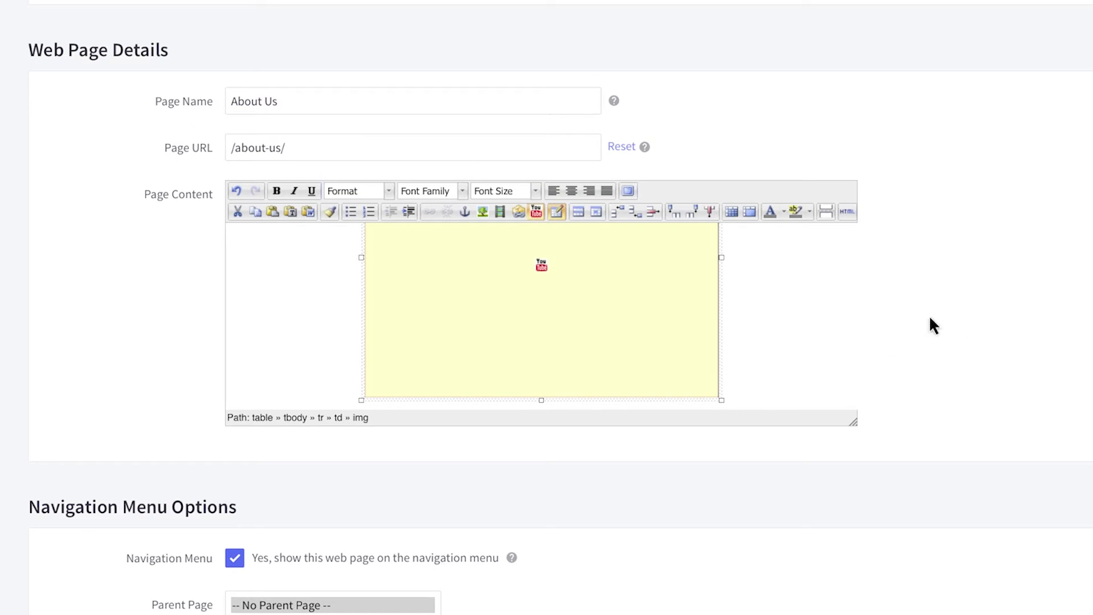
Set the page title to 'About the BCU Store & BigCommerce' under Advanced Options.
scroll("down", 3)
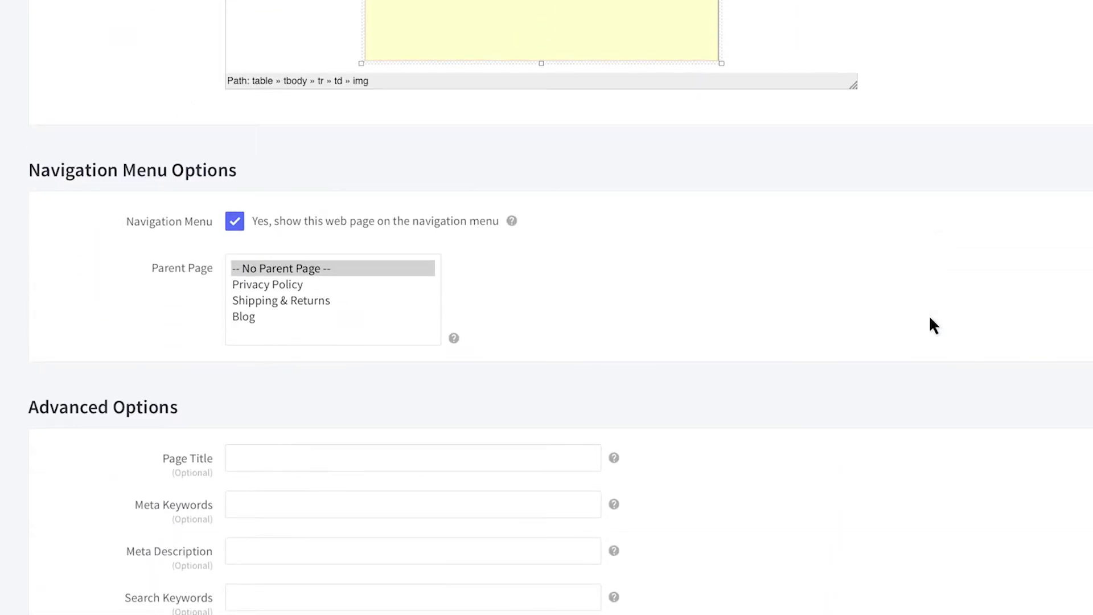
mouse_move(505, 292)
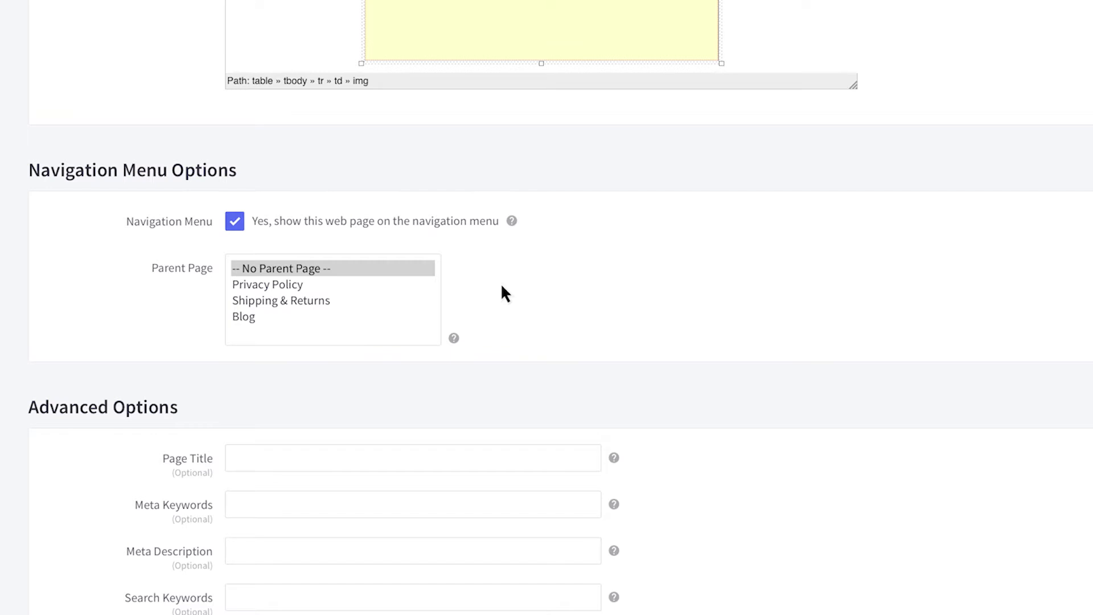
scroll("down", 3)
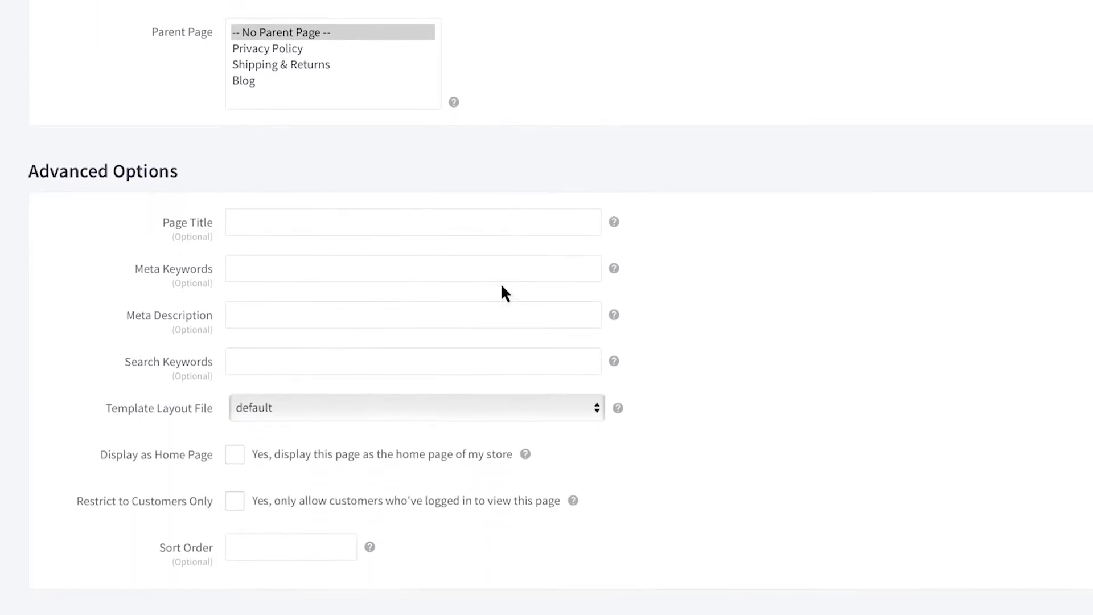
left_click(411, 222)
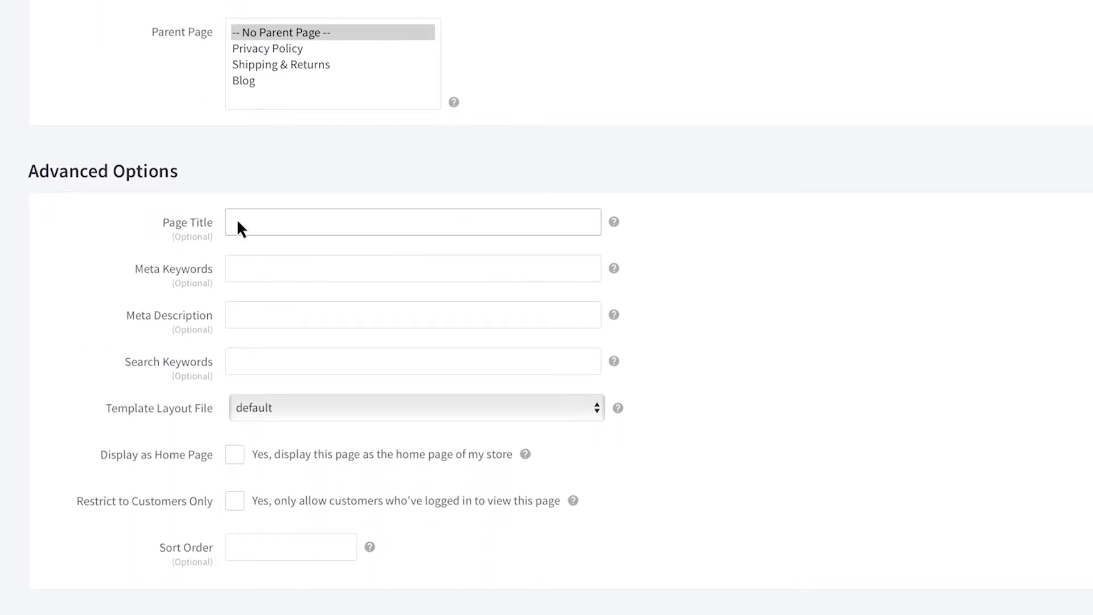
type("About the BCU Store & BigCommerce")
left_click(412, 314)
type("Learn more about BigCommerce!")
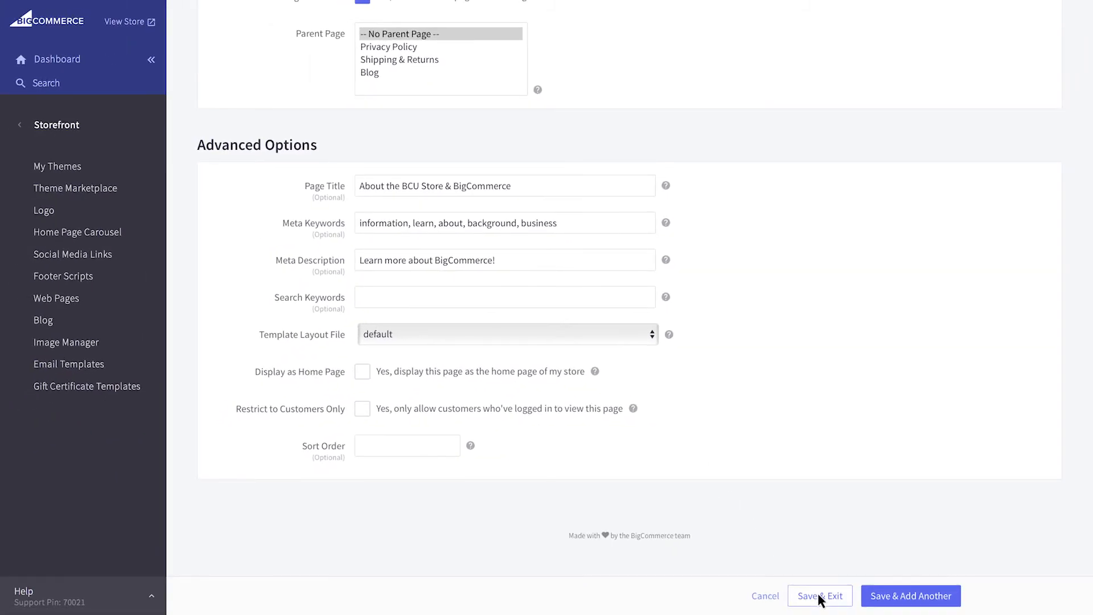
Save About Us, then check its visibility and actions in the web pages list.
left_click(819, 595)
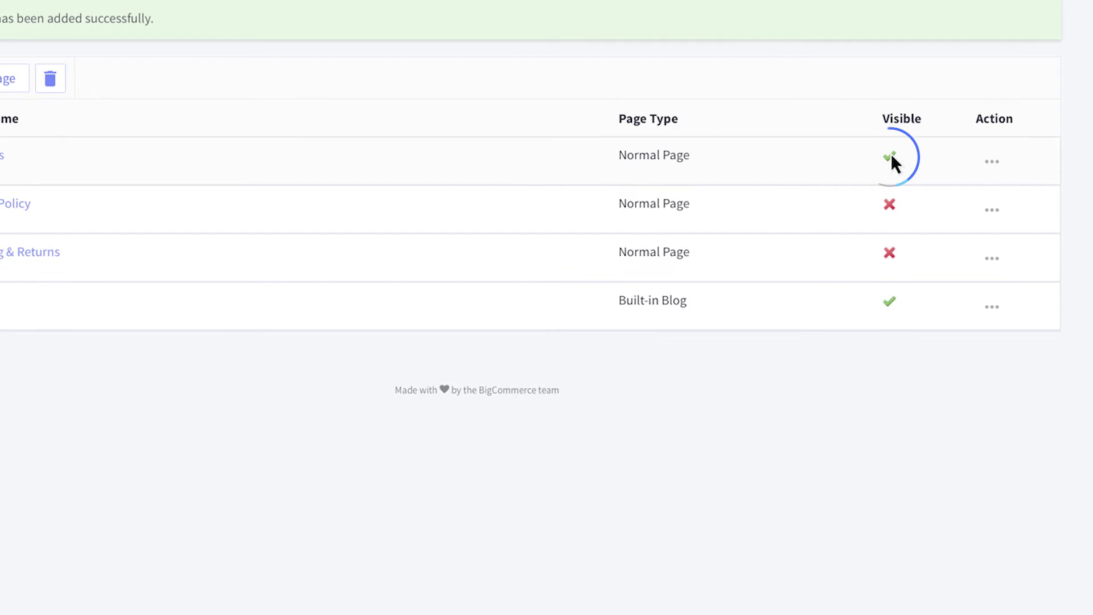
left_click(889, 155)
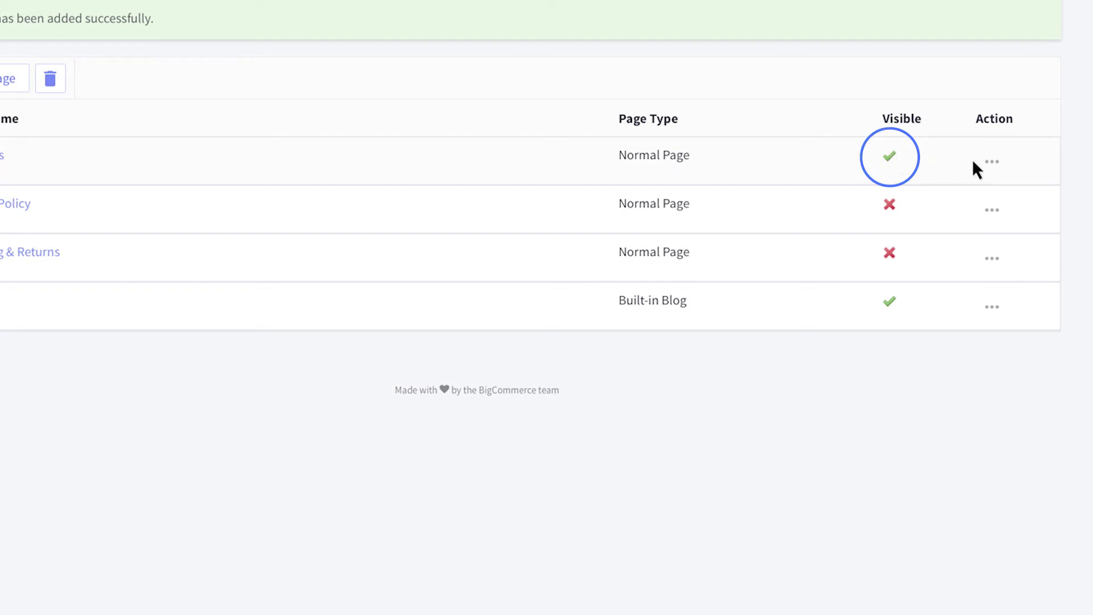
left_click(990, 162)
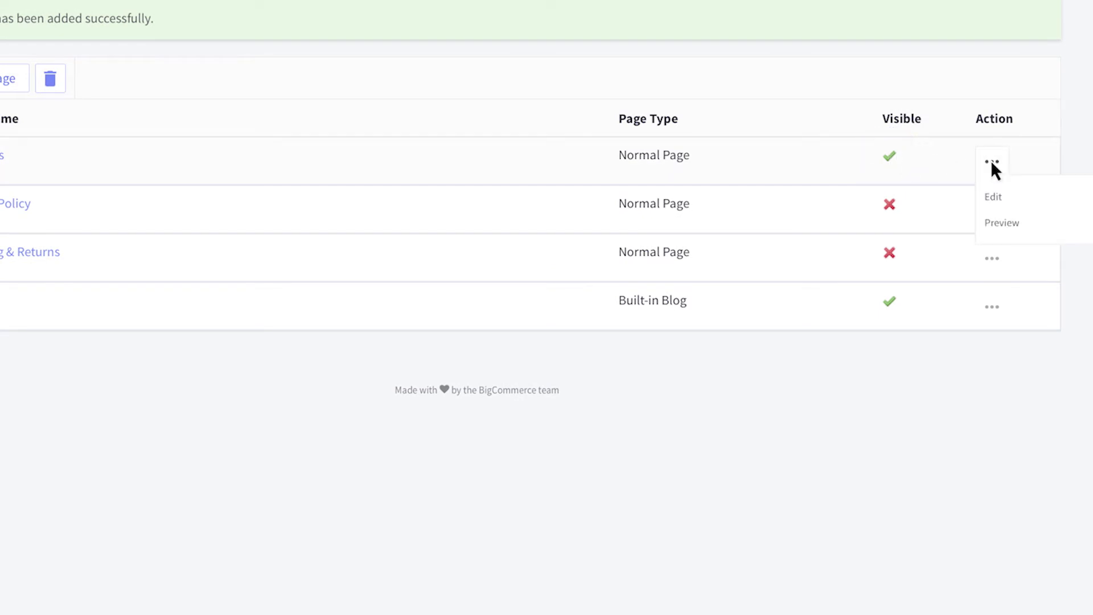
left_click(1002, 223)
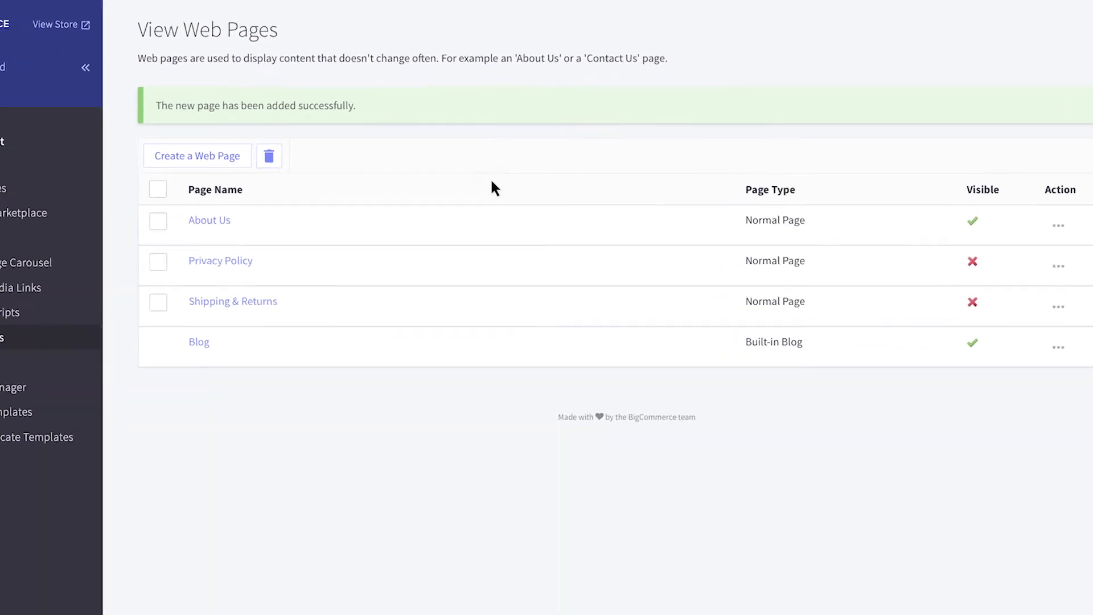
Create a new contact-form web page named 'Contact Us'.
left_click(197, 155)
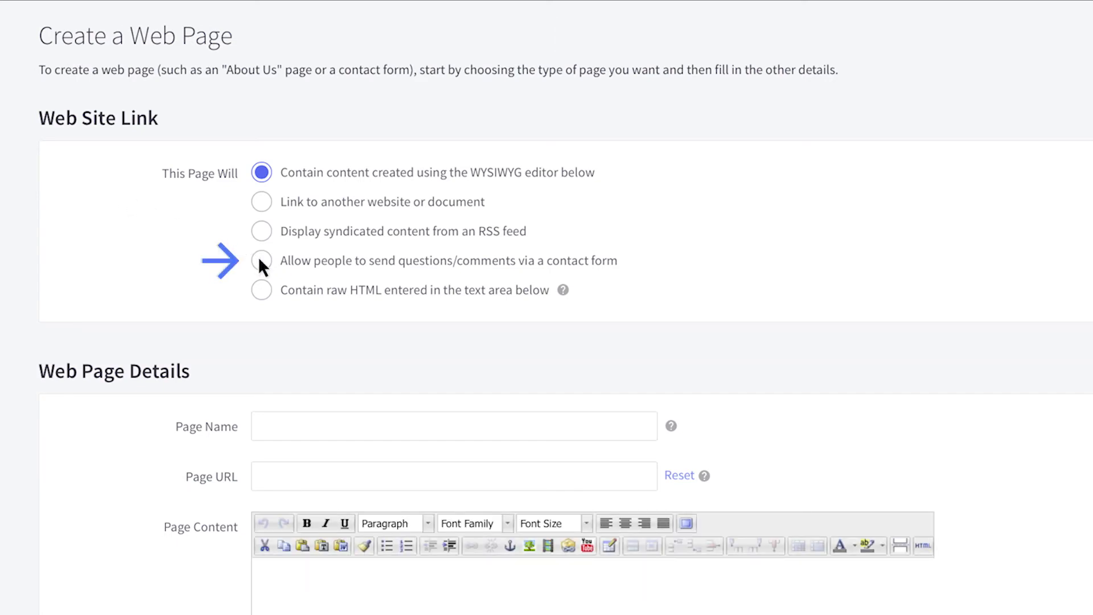
left_click(262, 261)
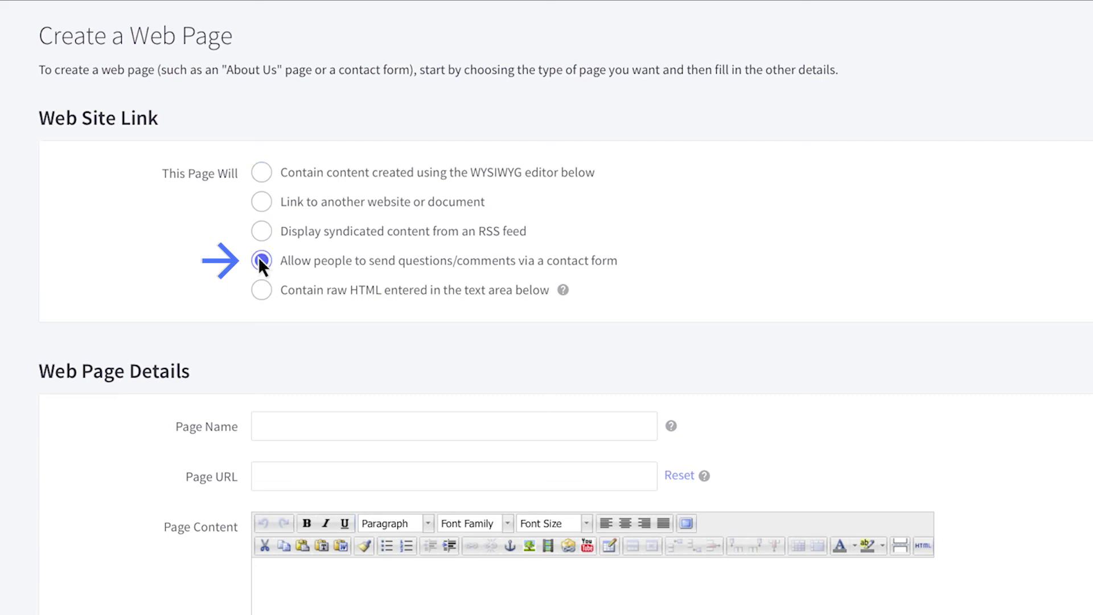
type("Contact Us")
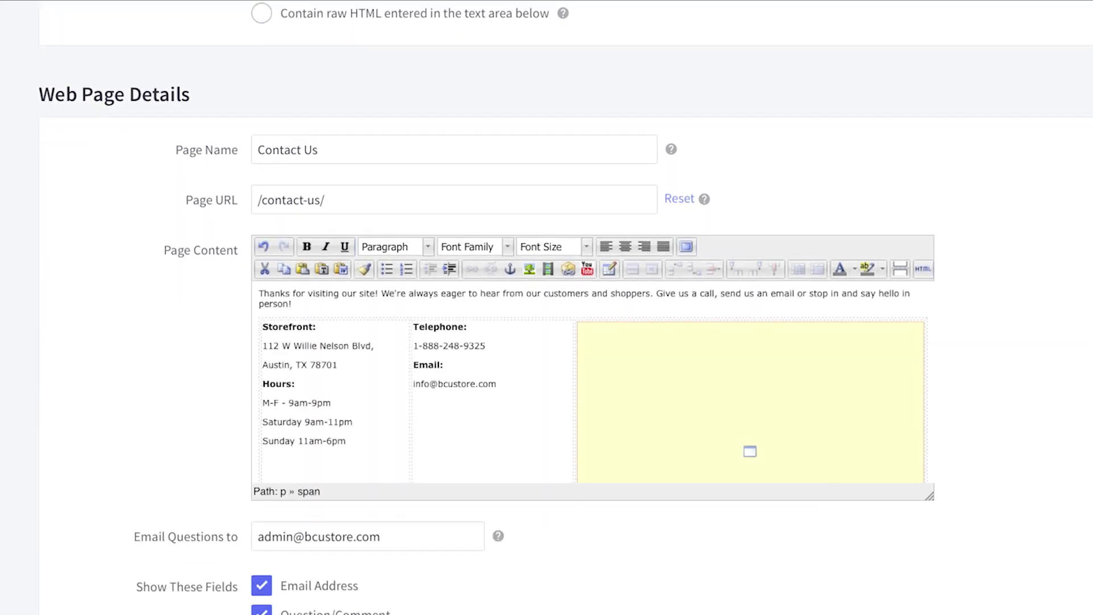
scroll("down", 3)
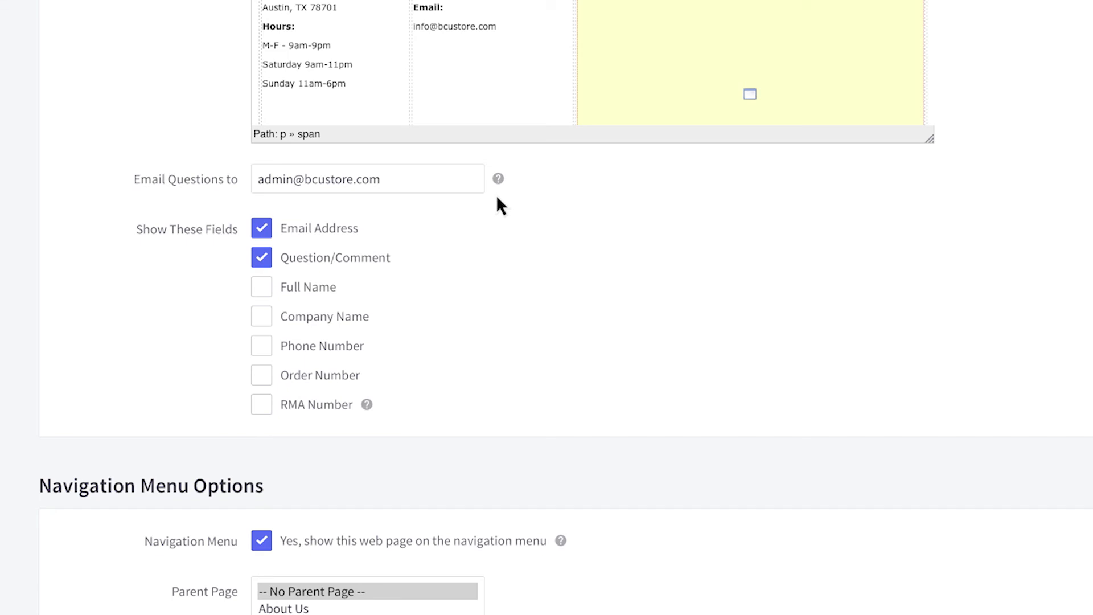
Save and exit the Contact Us page, then review it on the storefront.
scroll("down", 3)
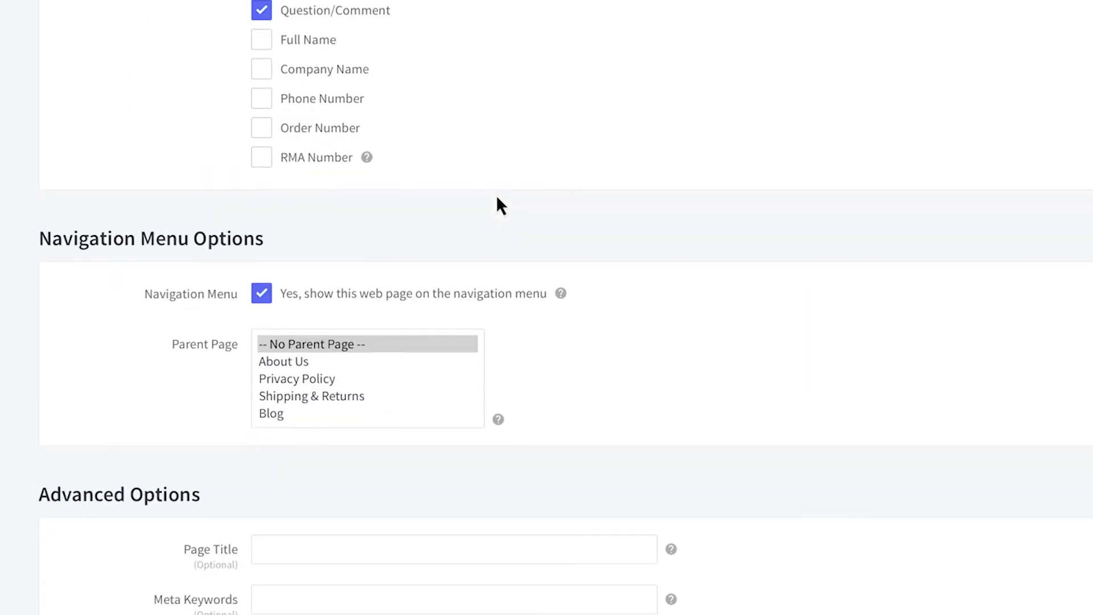
scroll("down", 3)
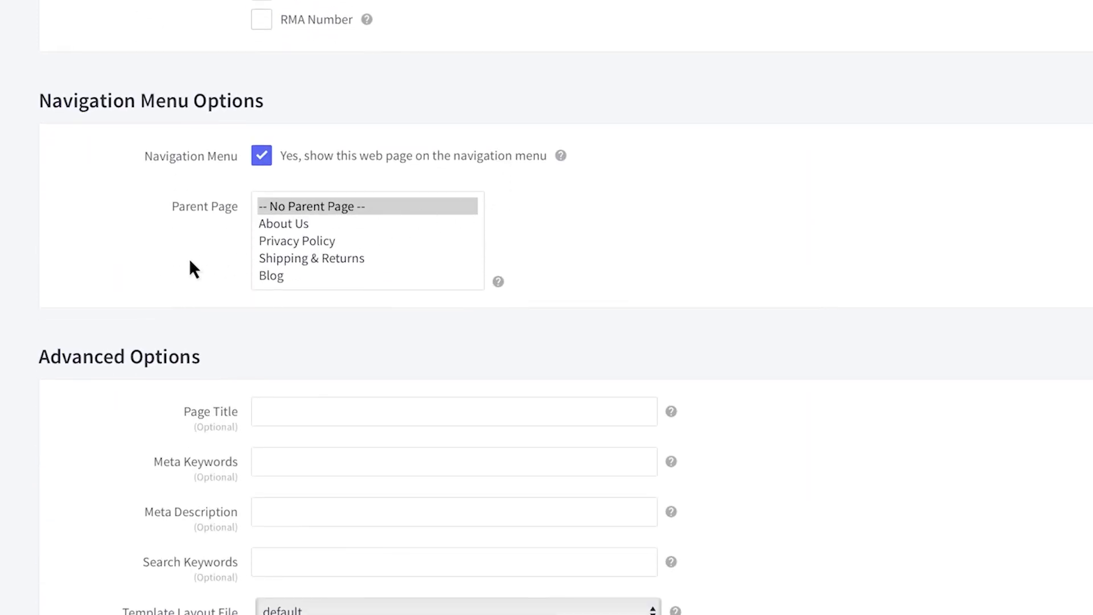
scroll("down", 3)
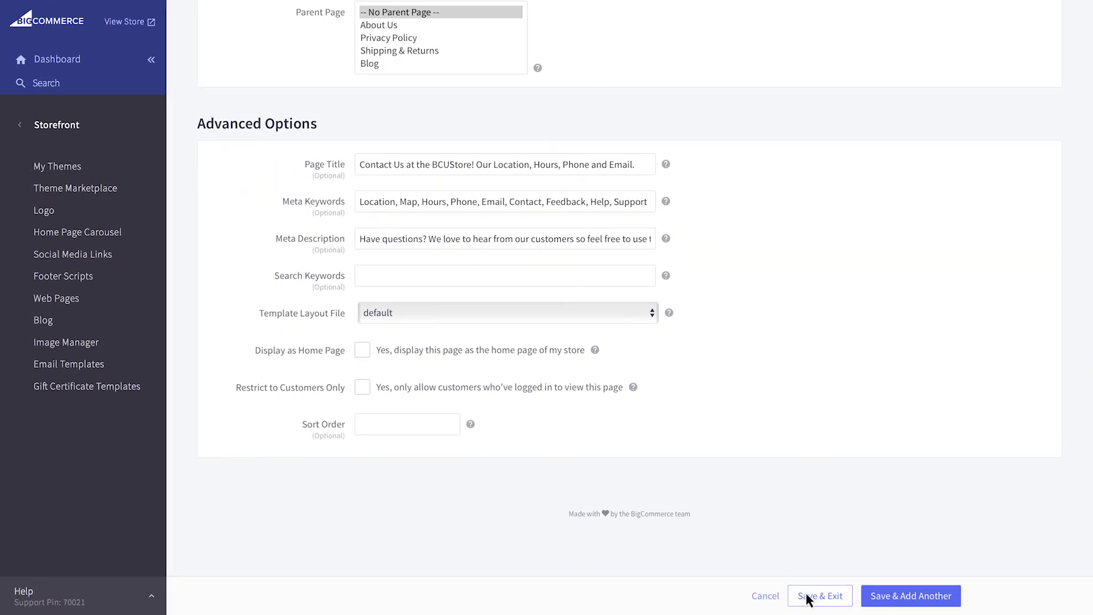
left_click(819, 595)
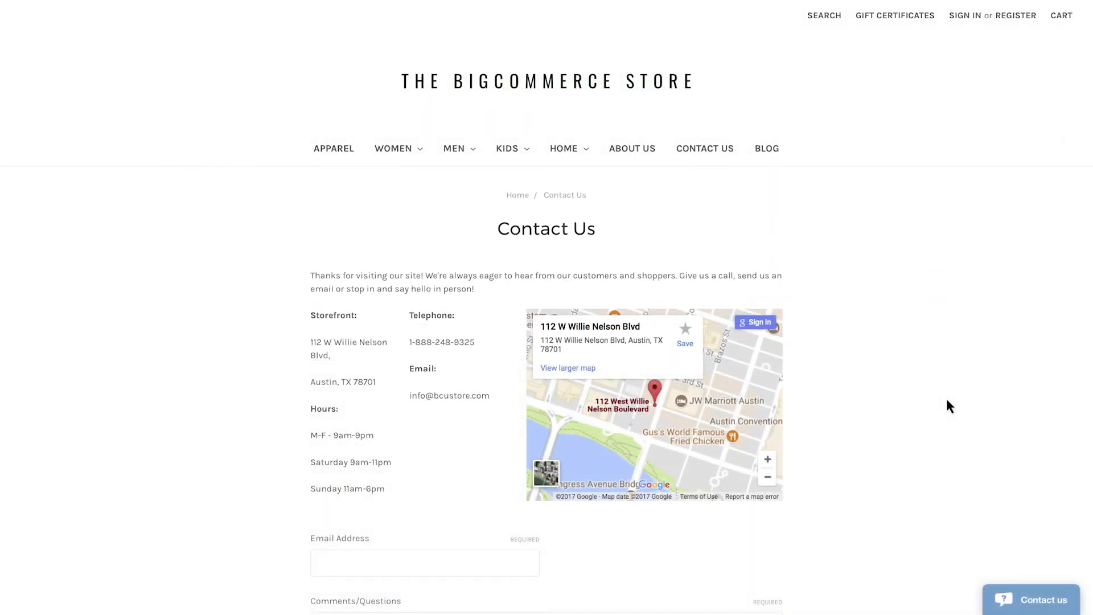
scroll("down", 3)
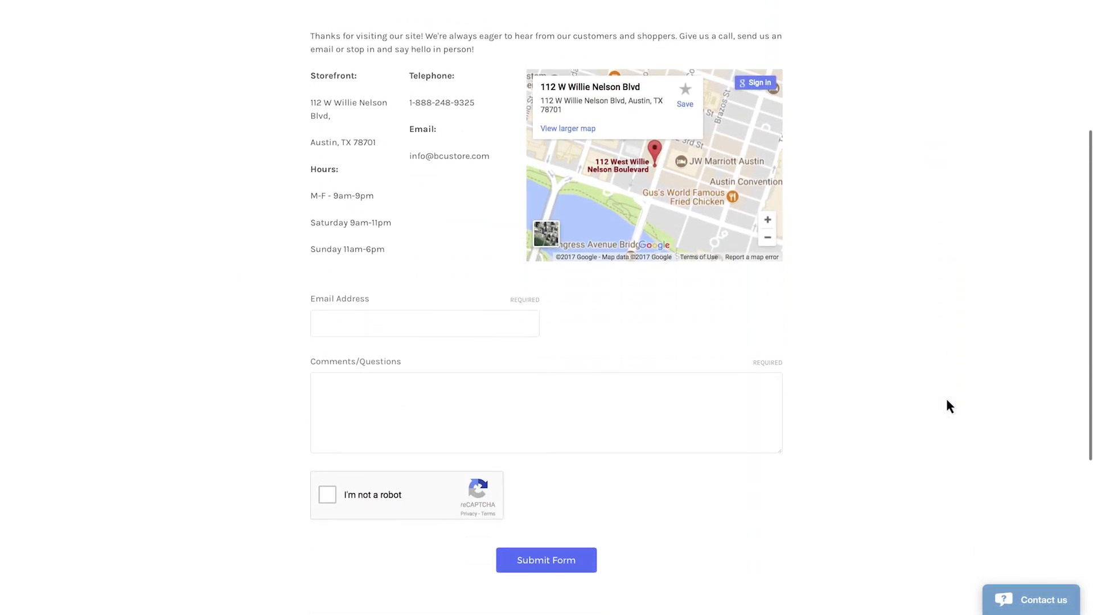